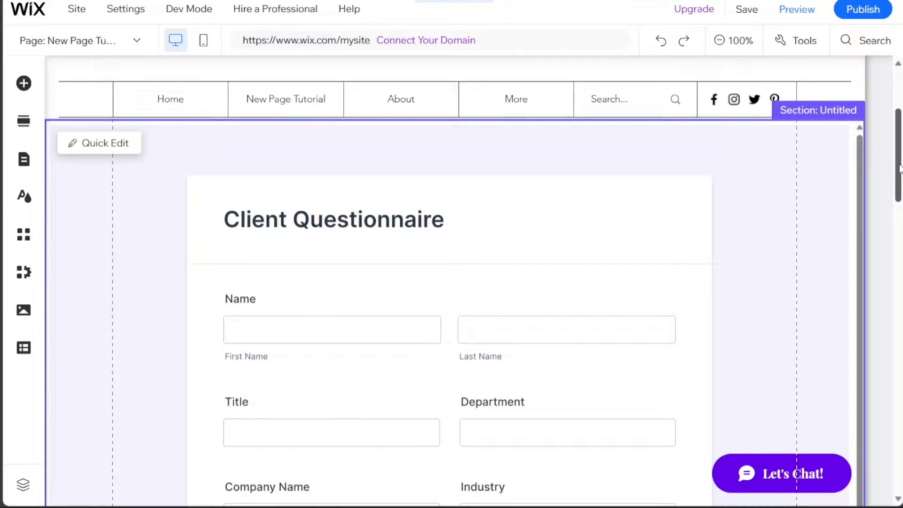
Scroll past the embedded Client Questionnaire and expand the YouTube tutorial's description to reveal the sign-up link.
scroll("down", 3)
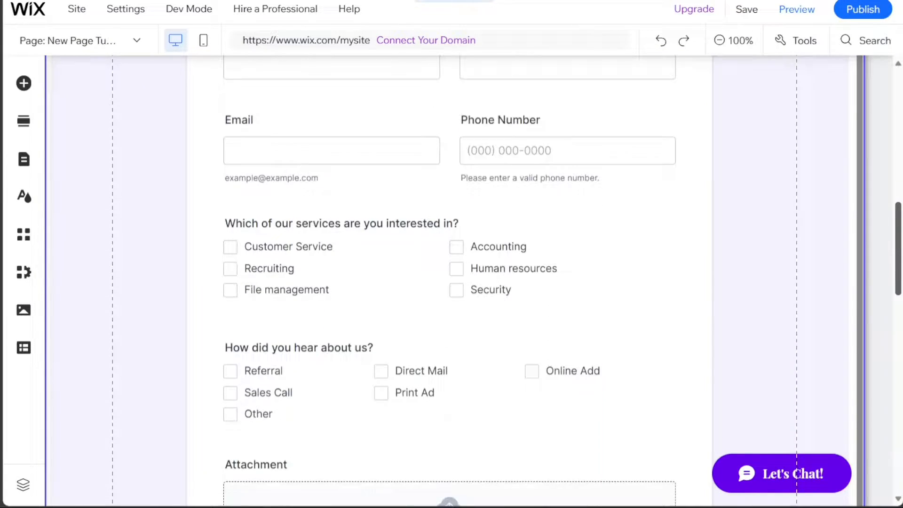
scroll("down", 3)
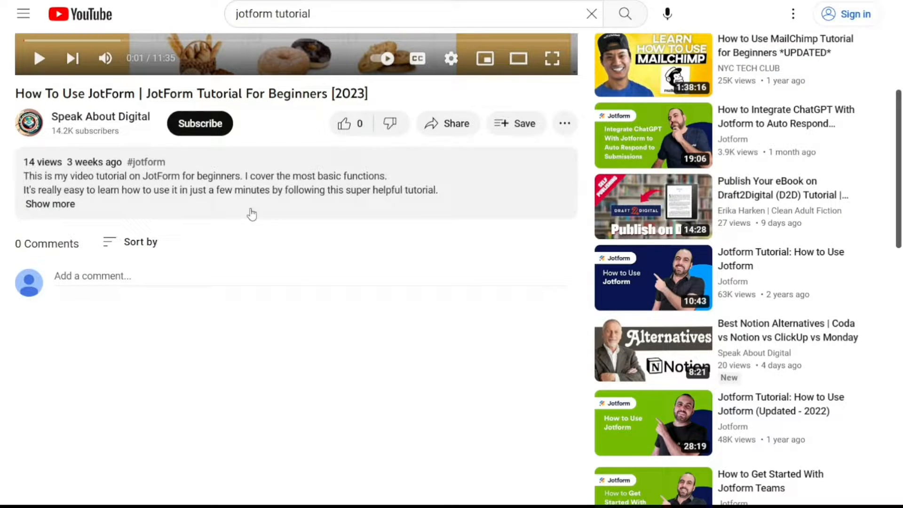
left_click(50, 203)
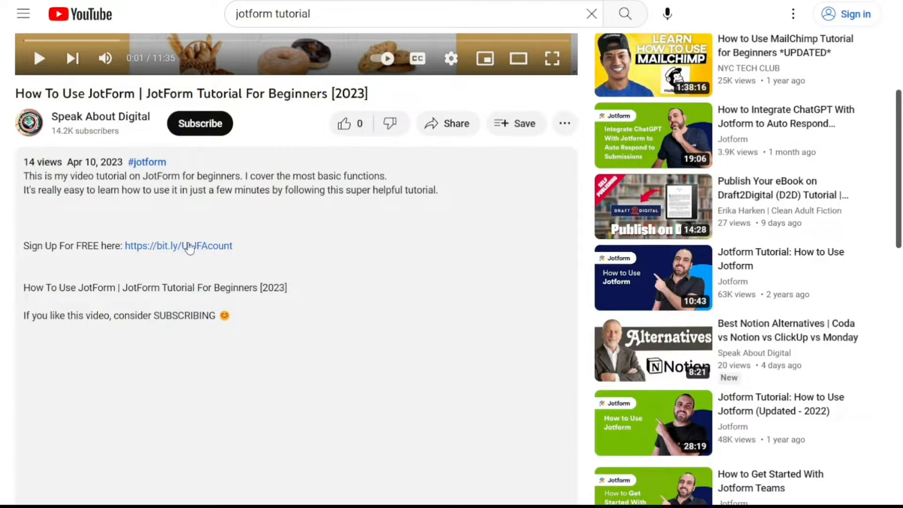
Follow the free sign-up link to Jotform and open the Form Builder from Products.
left_click(179, 245)
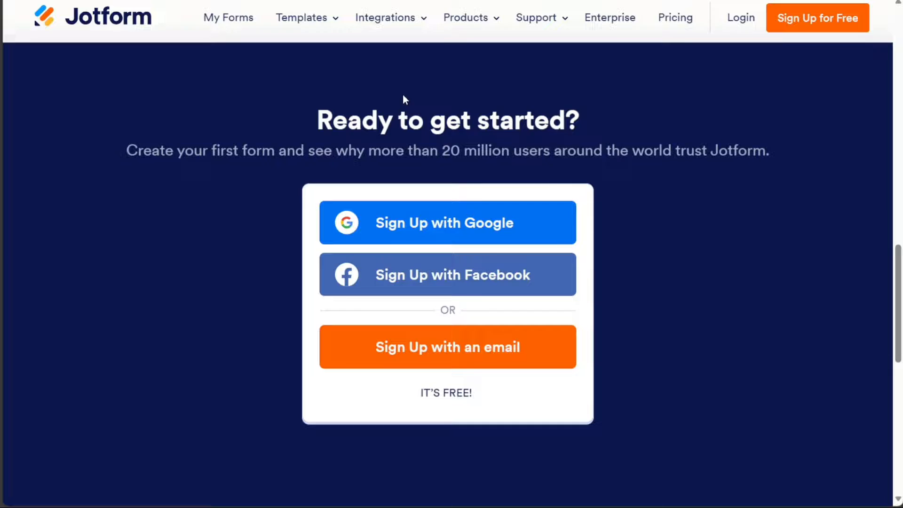
left_click(465, 18)
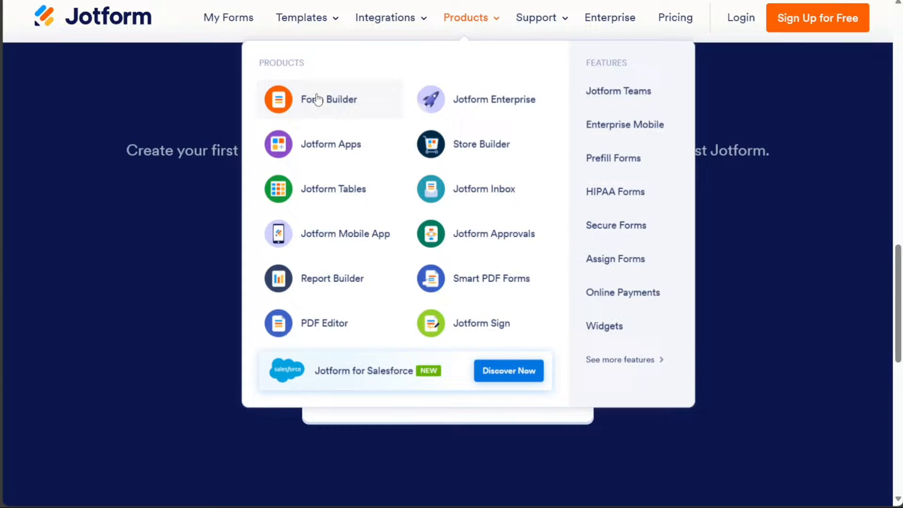
left_click(330, 99)
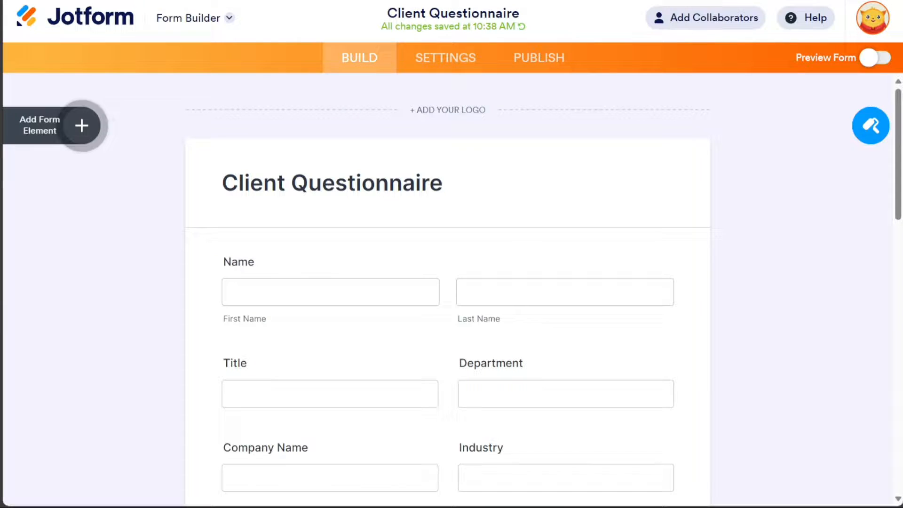
Browse the Payments and Widgets element tabs and add an Email field above Name.
left_click(82, 126)
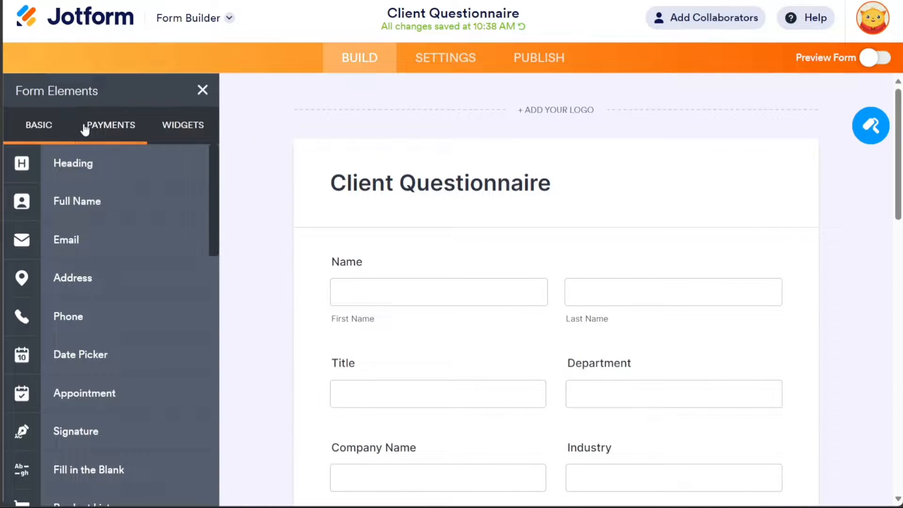
left_click(110, 126)
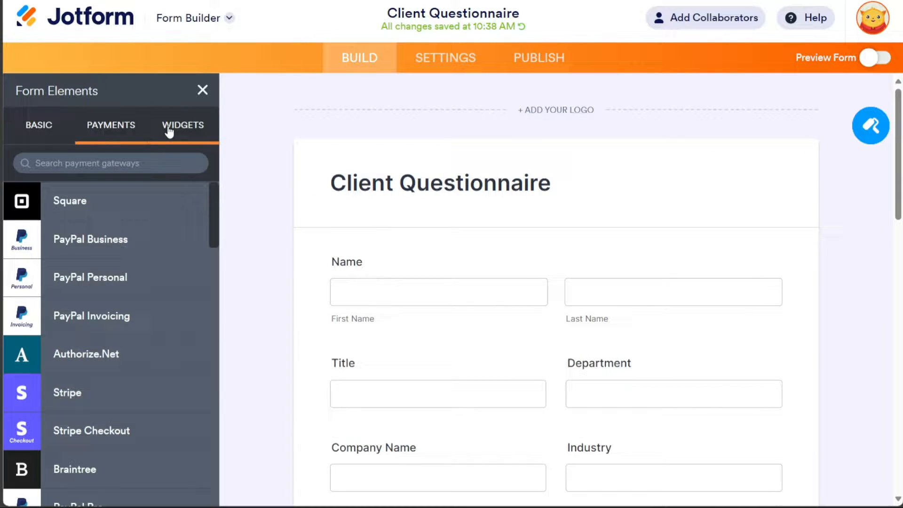
left_click(38, 125)
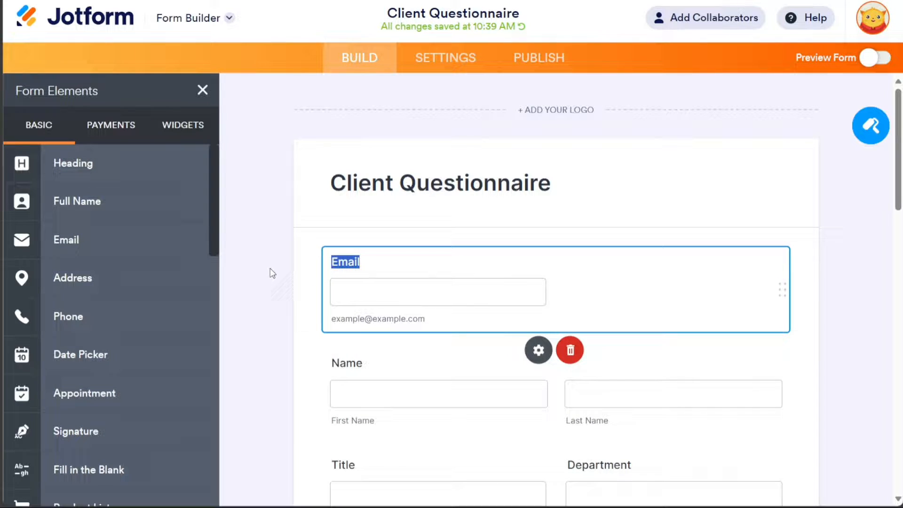
left_click(570, 350)
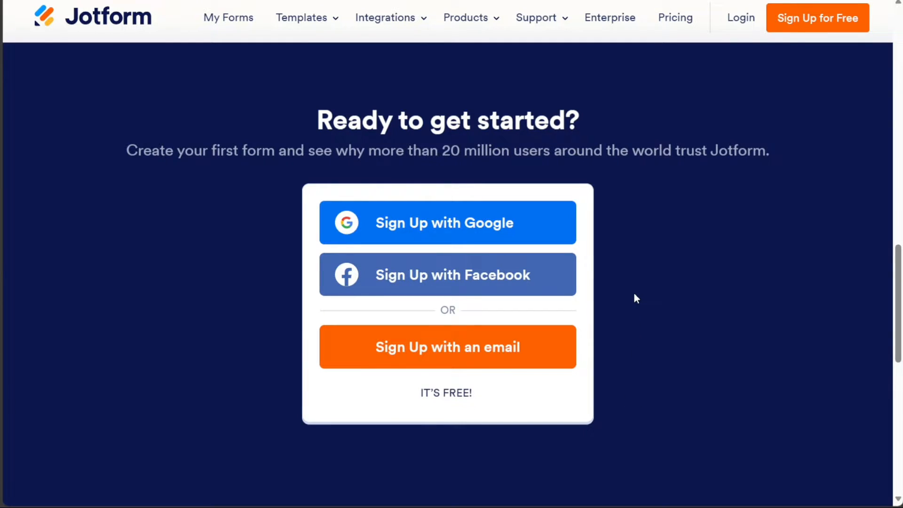
mouse_move(616, 248)
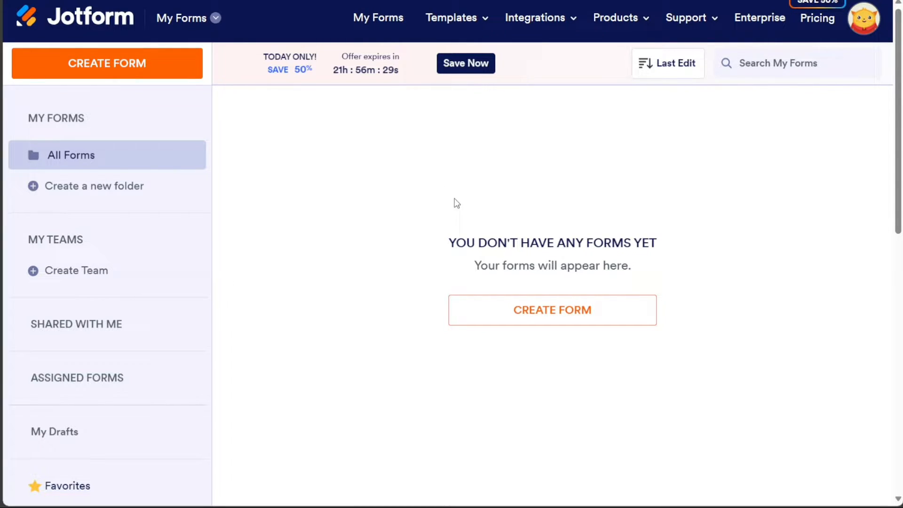
mouse_move(551, 310)
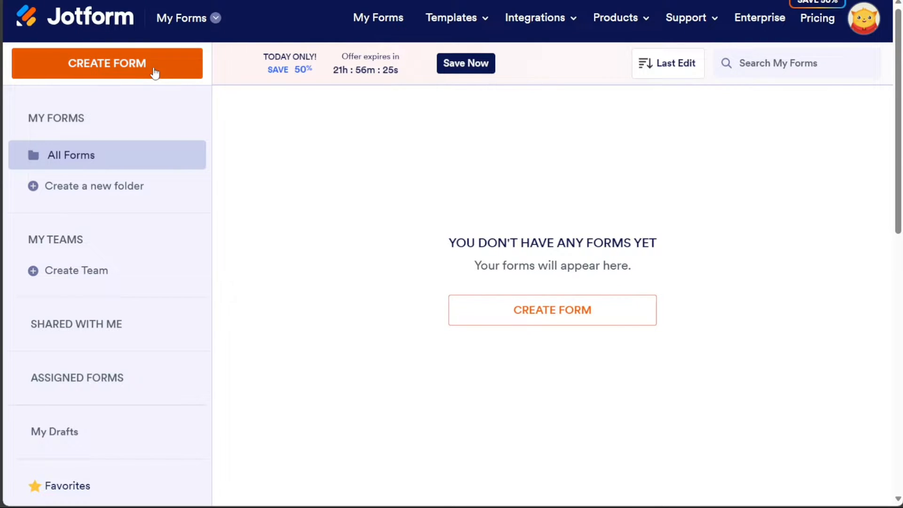
Create a new form using a ready-made template.
left_click(106, 64)
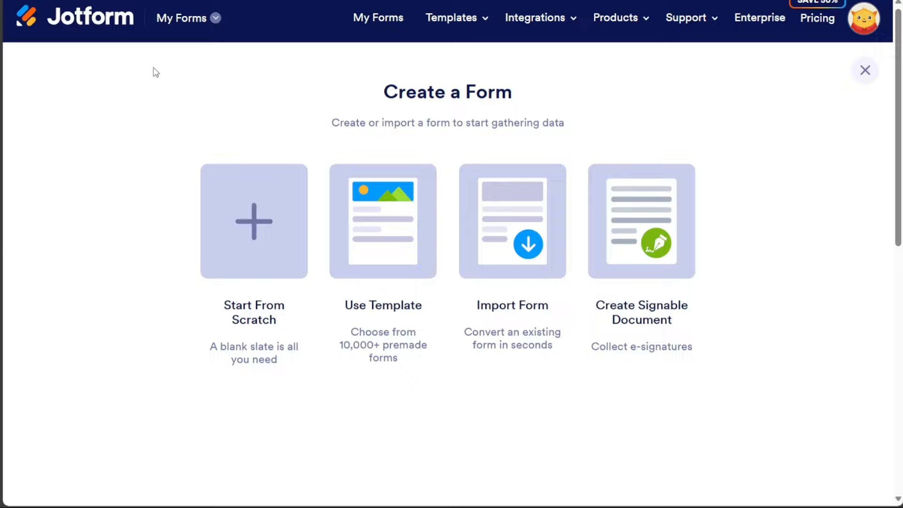
mouse_move(253, 218)
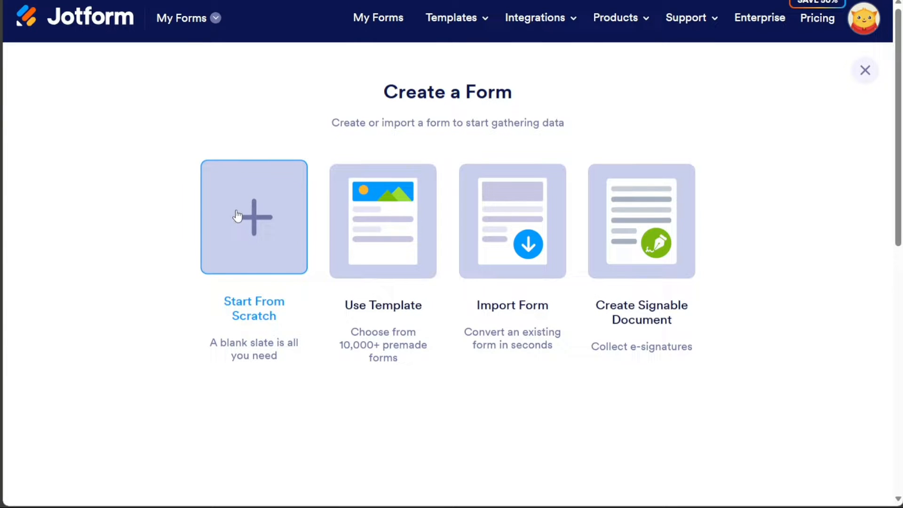
mouse_move(559, 223)
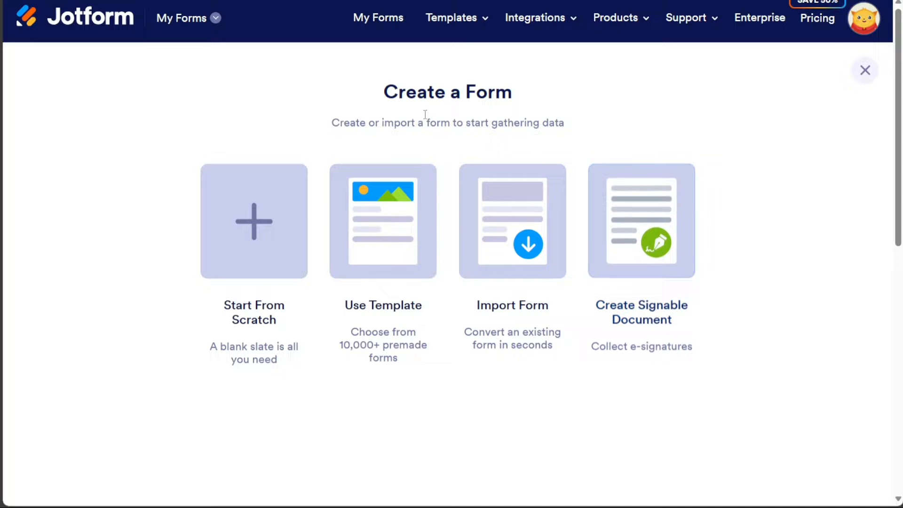
mouse_move(383, 211)
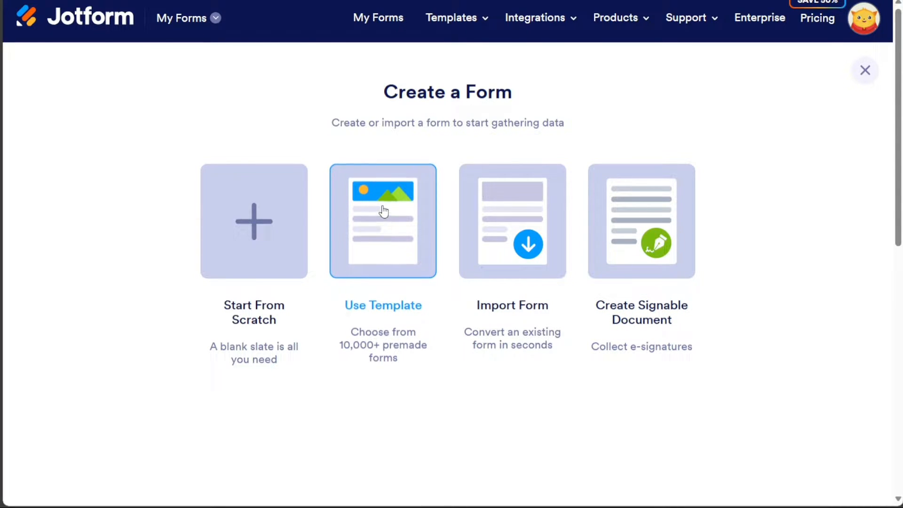
left_click(382, 220)
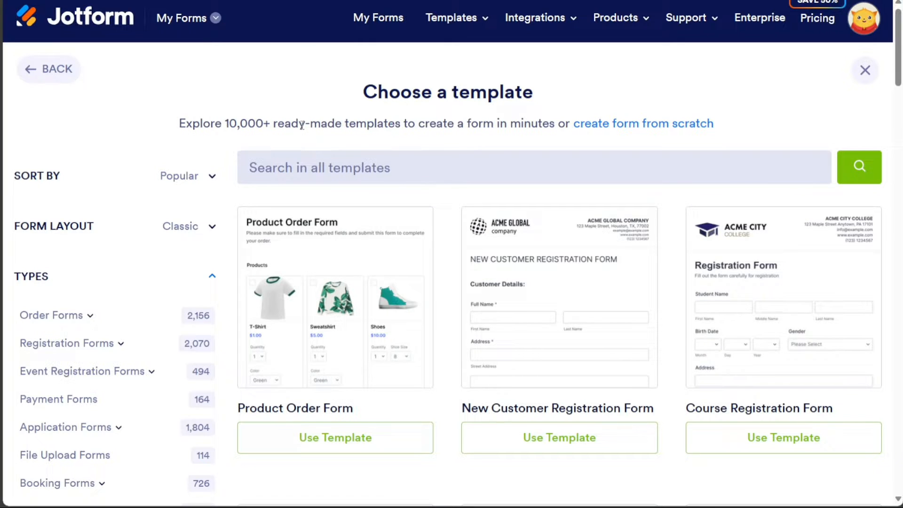
Scroll the Questionnaire Templates and use the Client Questionnaire template.
scroll("down", 3)
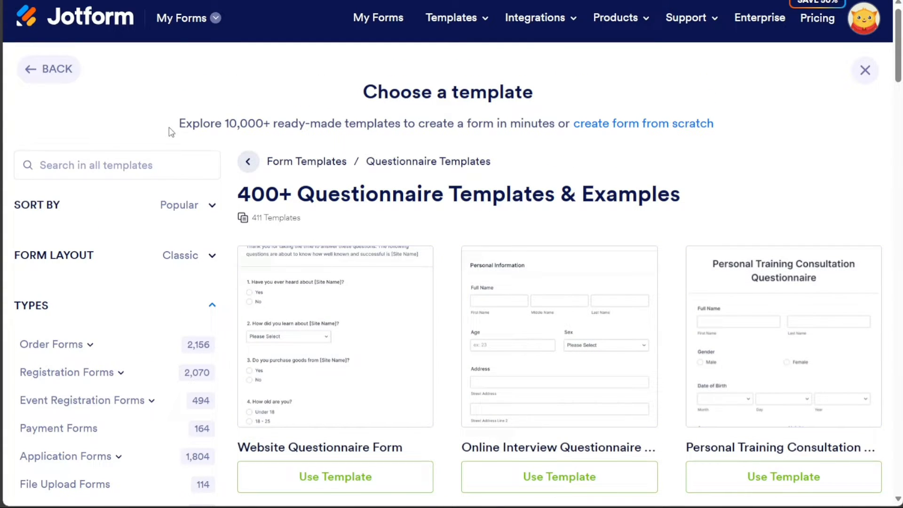
scroll("down", 3)
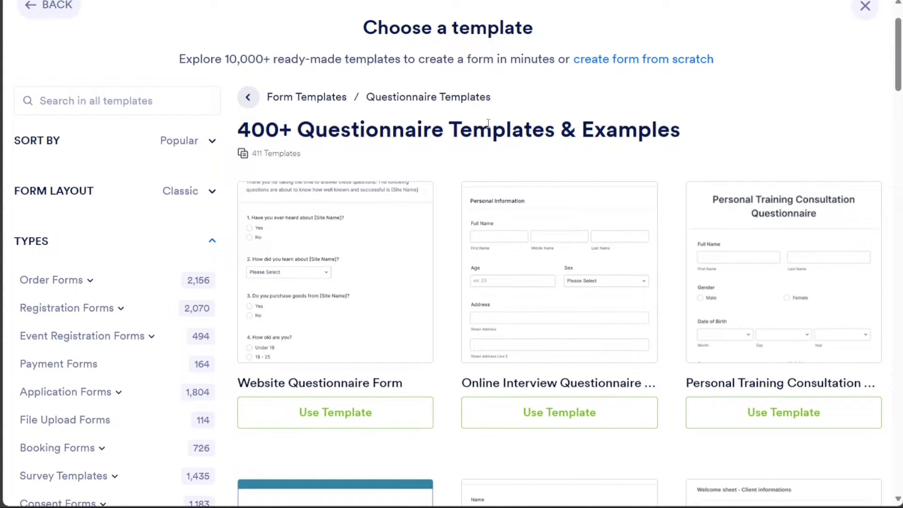
scroll("down", 3)
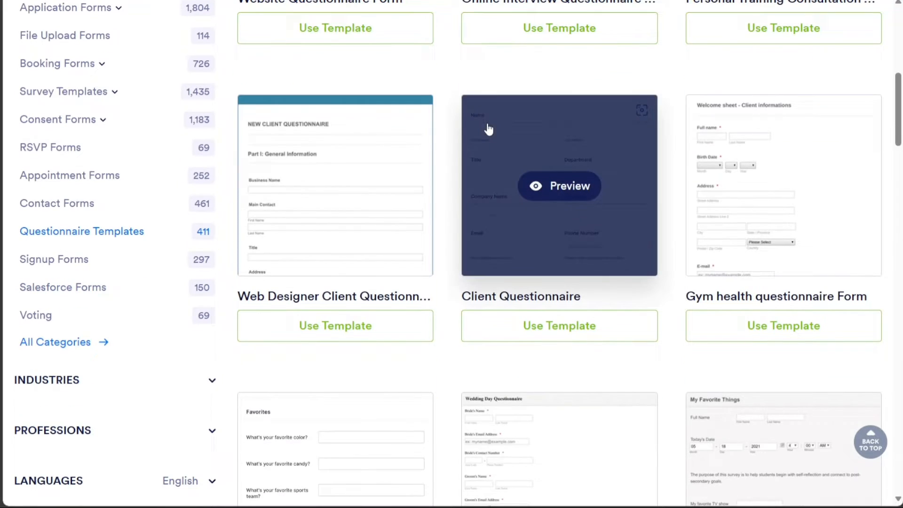
mouse_move(528, 303)
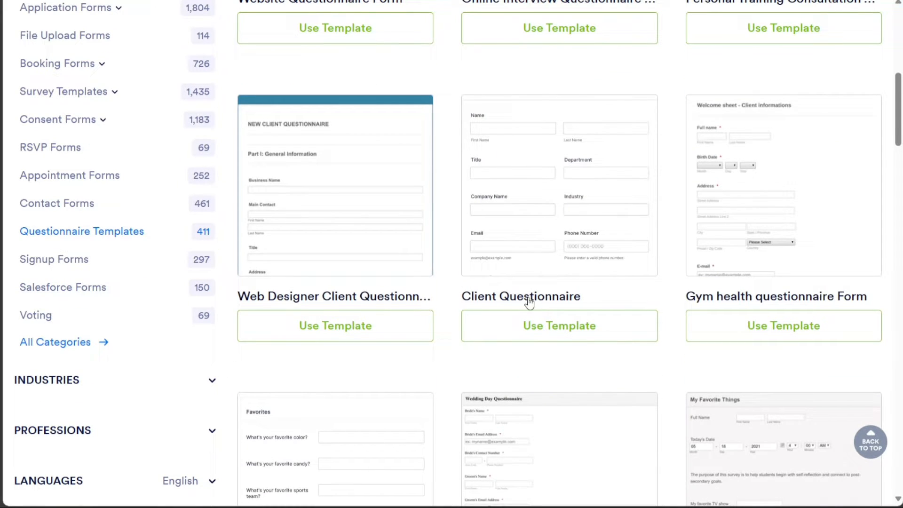
left_click(559, 325)
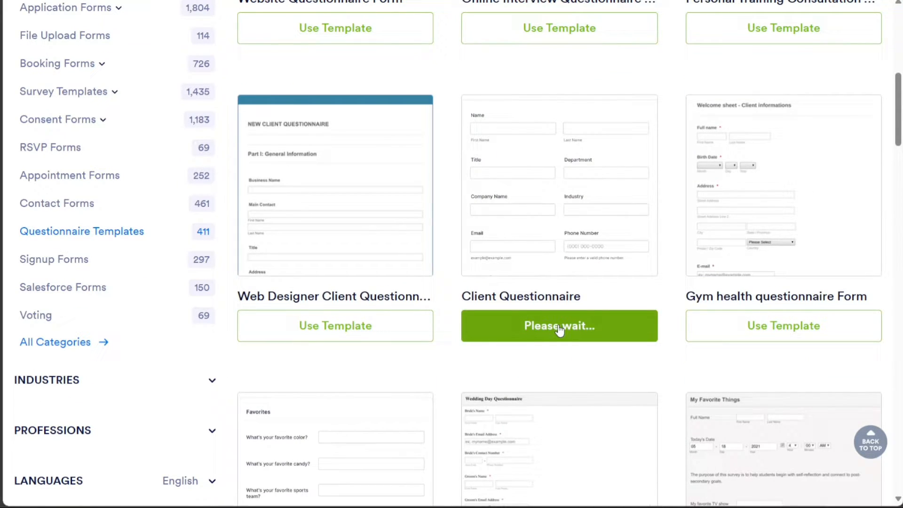
left_click(558, 325)
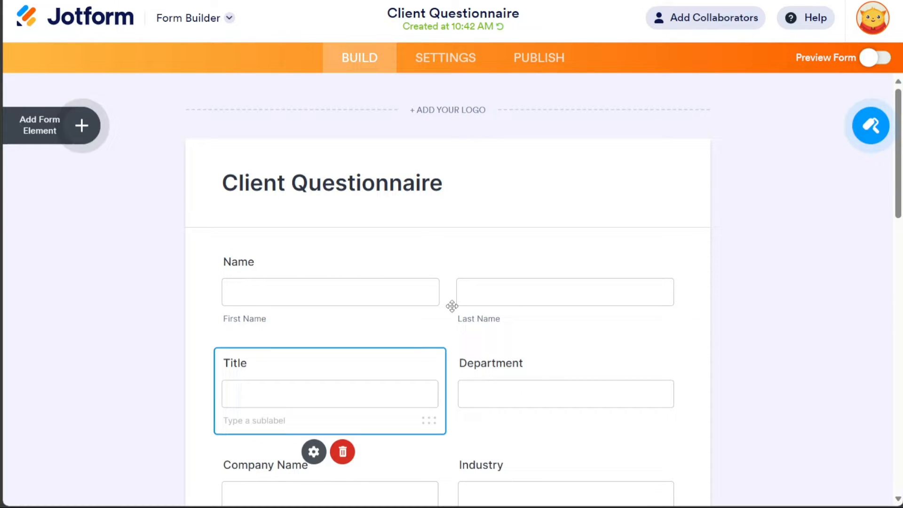
Copy the Client Questionnaire's embed script from the Publish > Embed options.
left_click(331, 182)
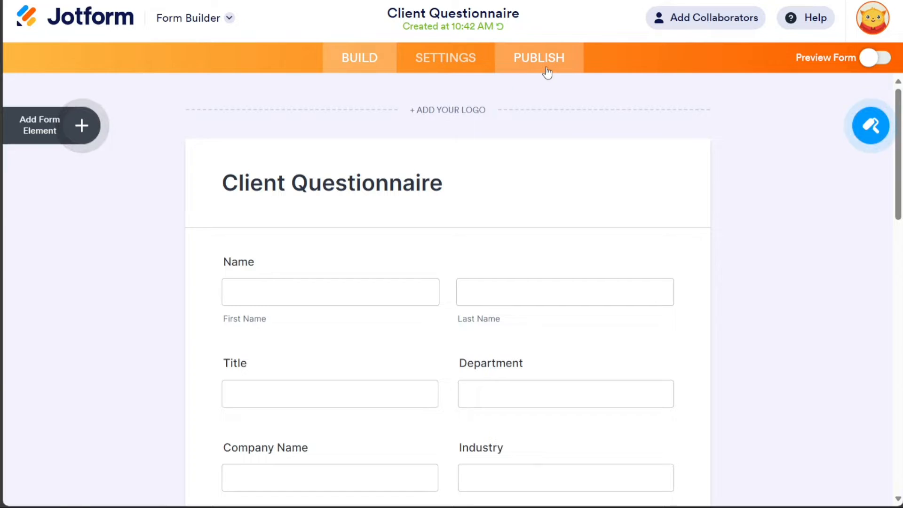
left_click(538, 57)
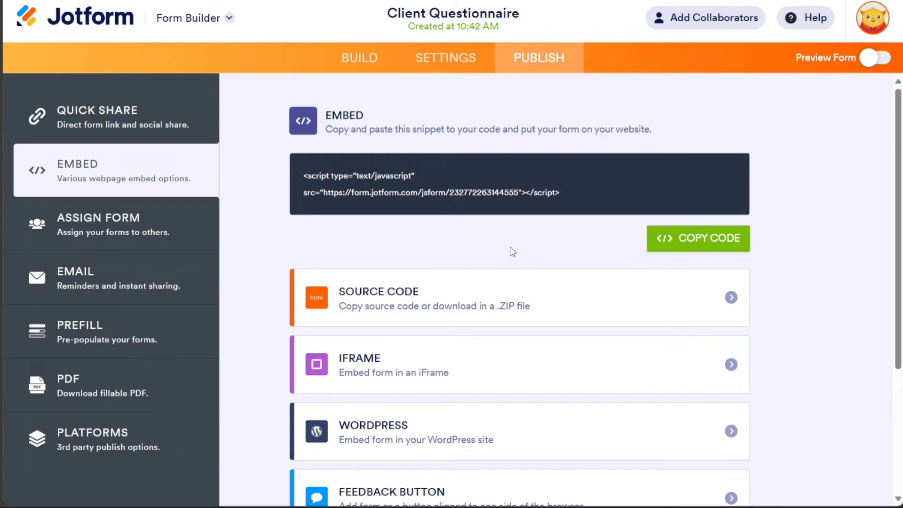
left_click(697, 238)
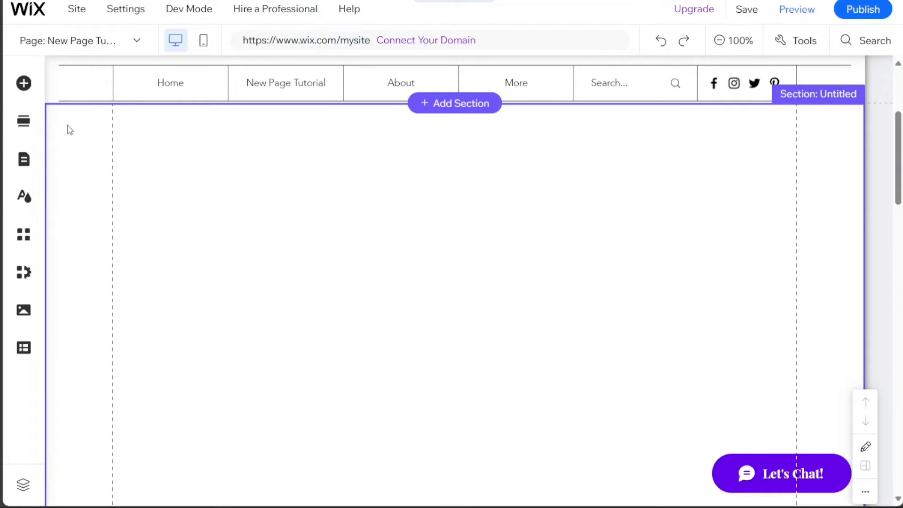
Add an Embed HTML element to the empty section and open its code entry box.
left_click(23, 82)
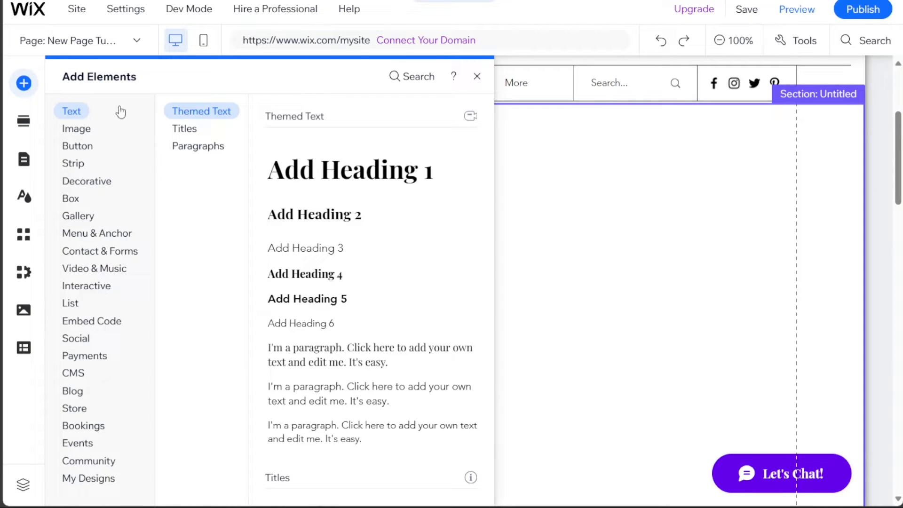
mouse_move(166, 324)
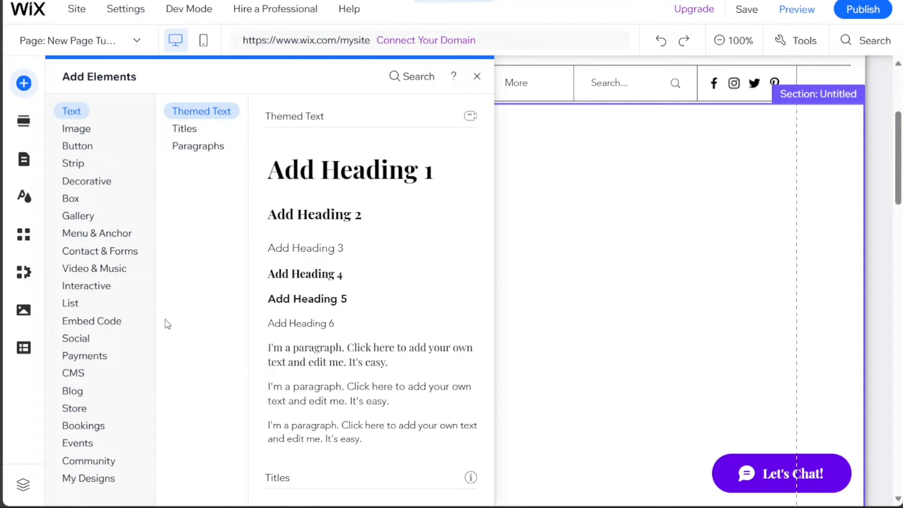
left_click(92, 321)
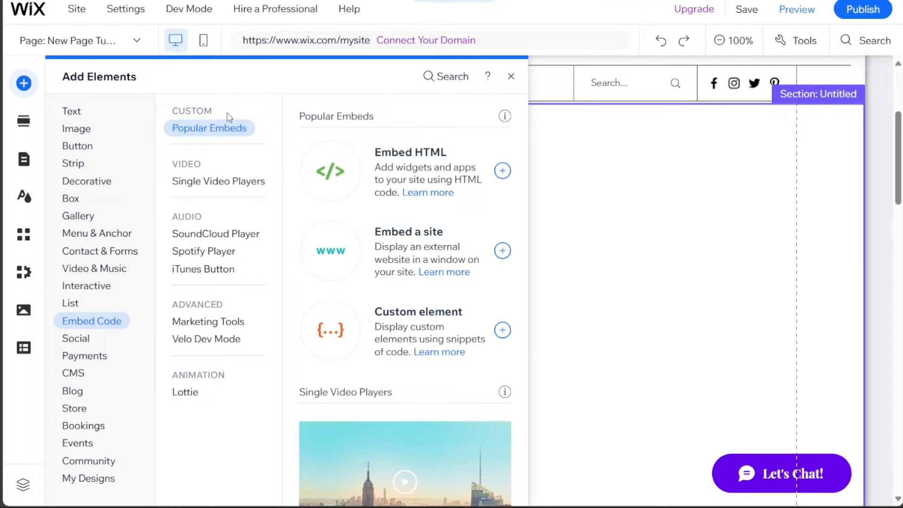
left_click(501, 170)
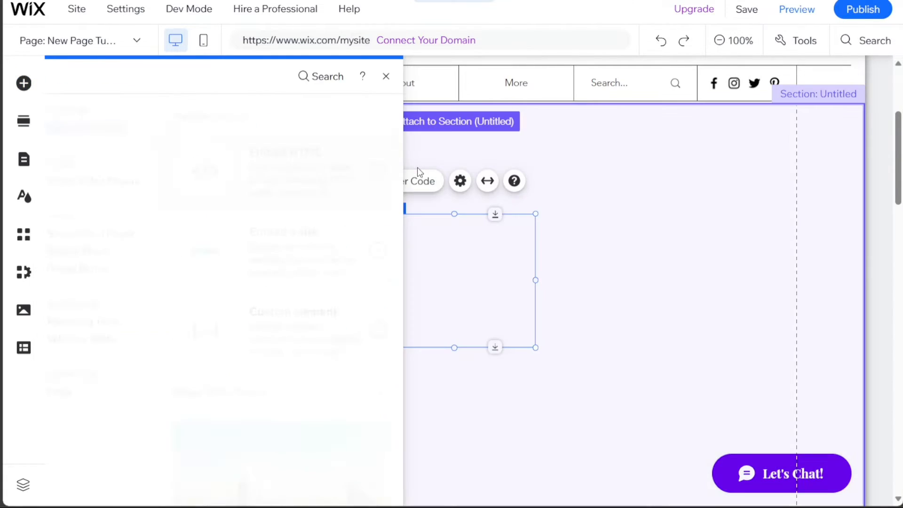
left_click(407, 181)
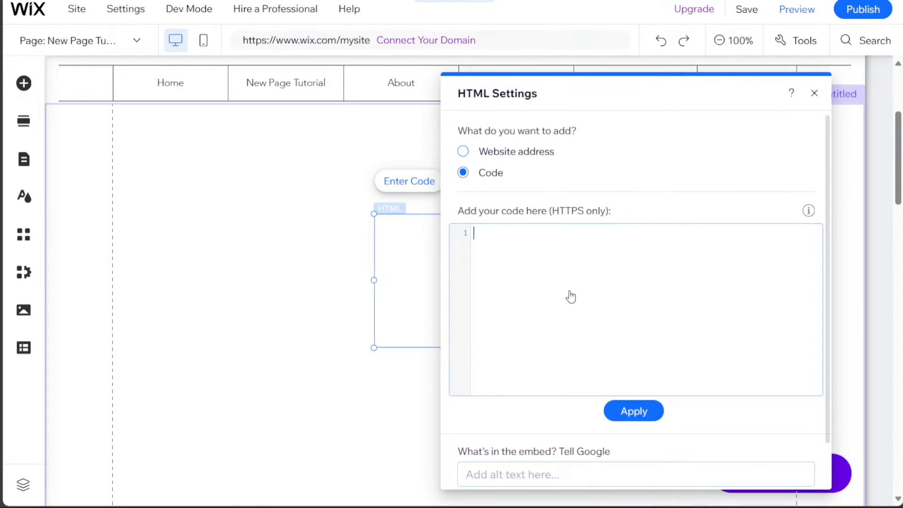
type("<script type=\"text/javascript\" src=\"https://form.jotform.com/jsform/232772263144555\"></script>")
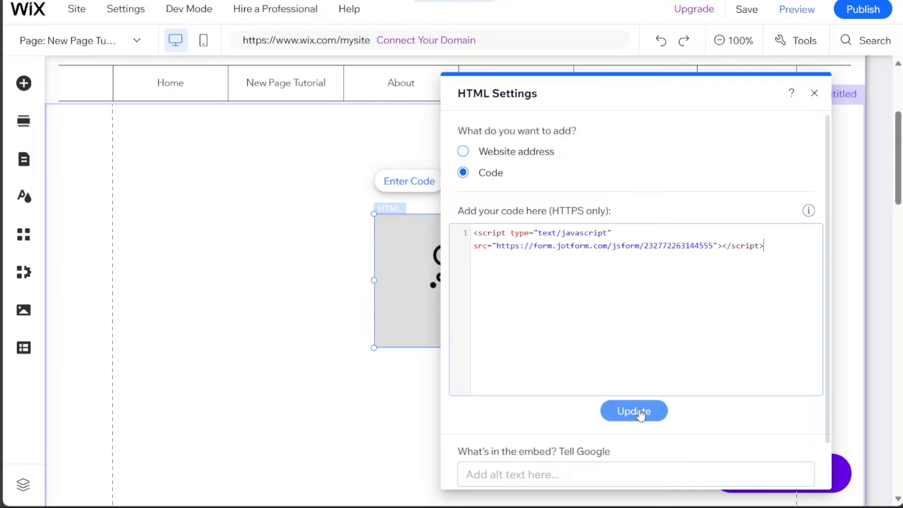
left_click(633, 411)
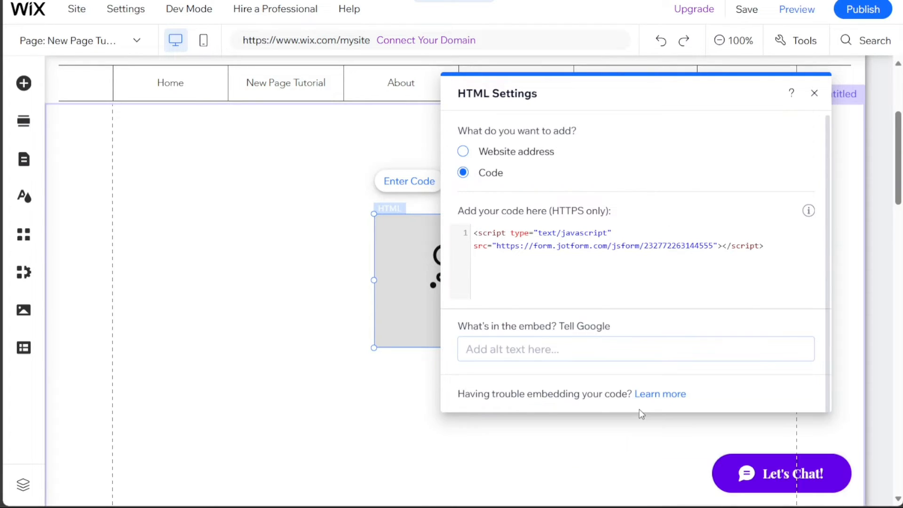
left_click(813, 92)
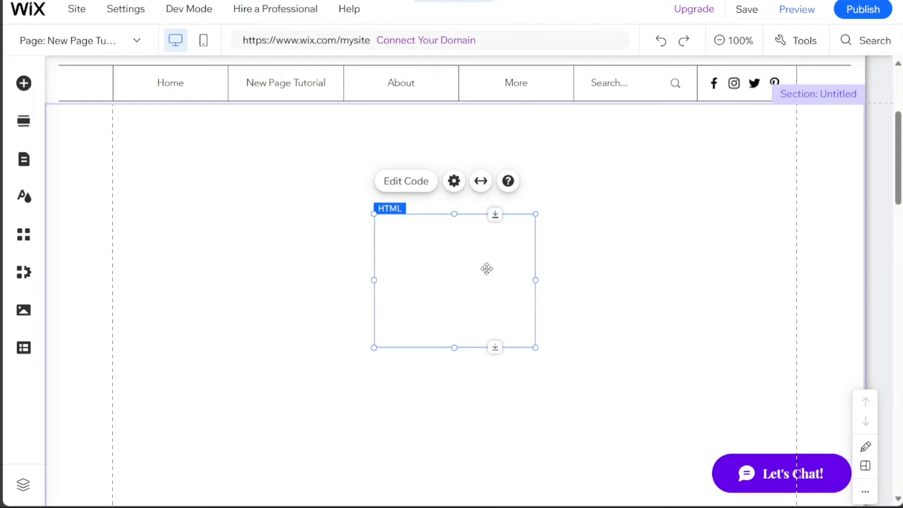
Stretch the HTML embed to full width, then return to Jotform's BUILD view.
left_click(480, 180)
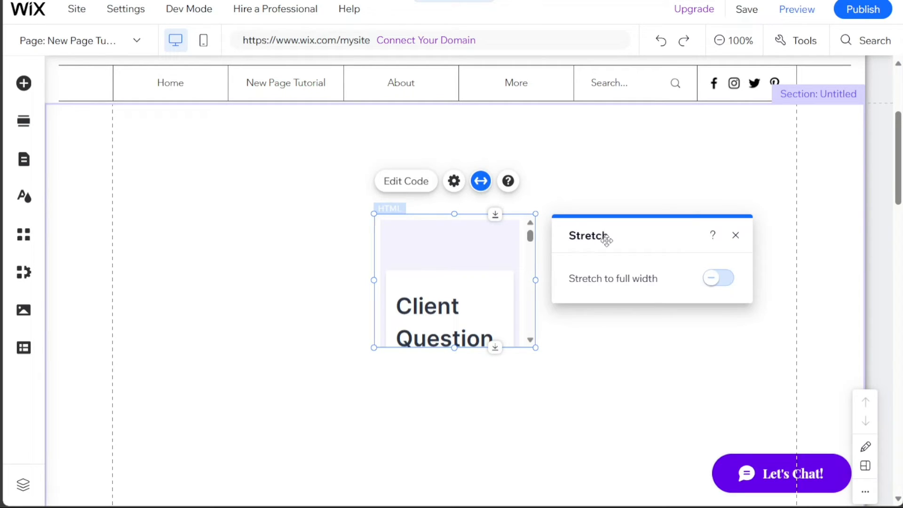
left_click(718, 278)
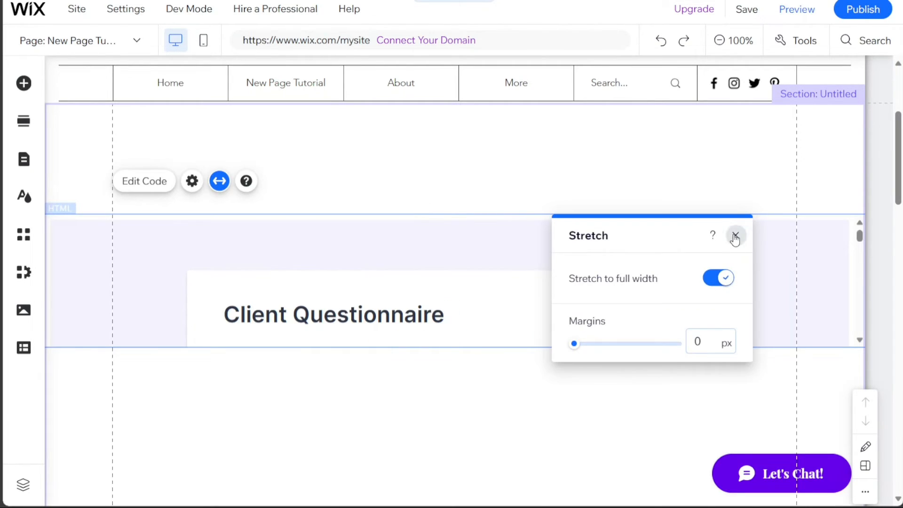
left_click(735, 236)
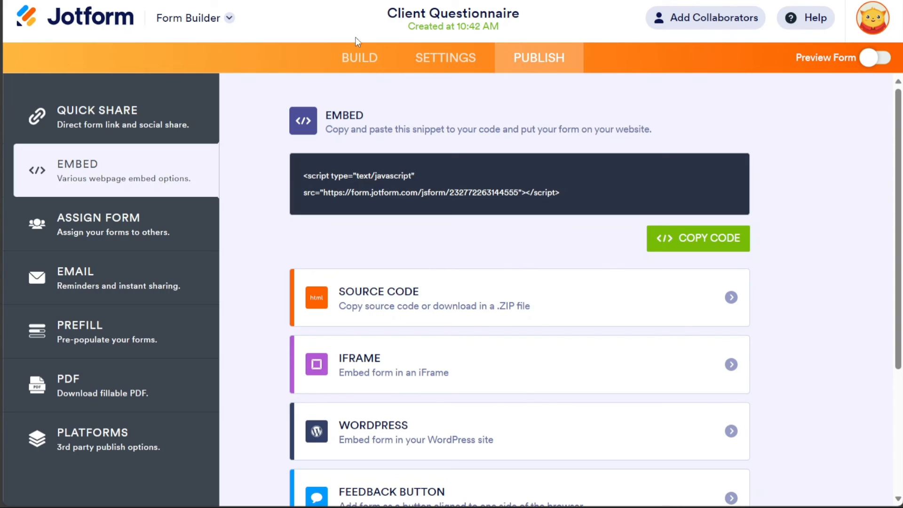
left_click(360, 57)
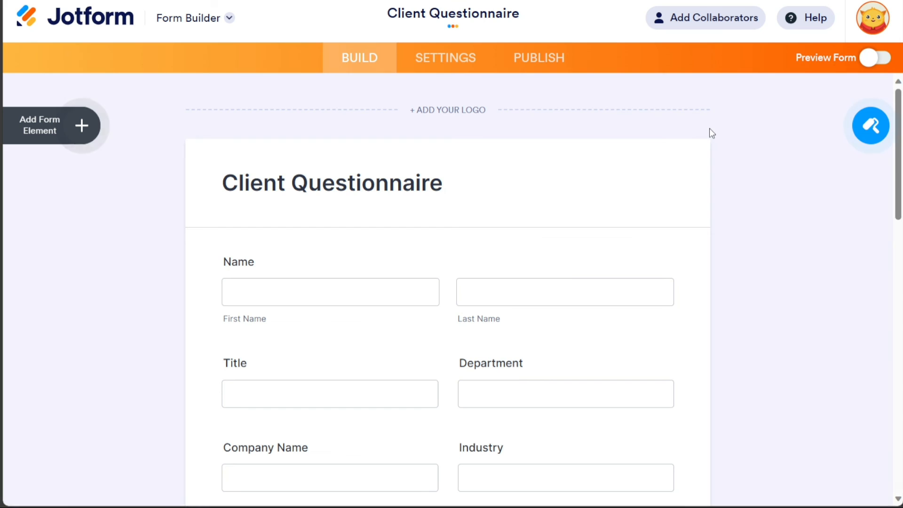